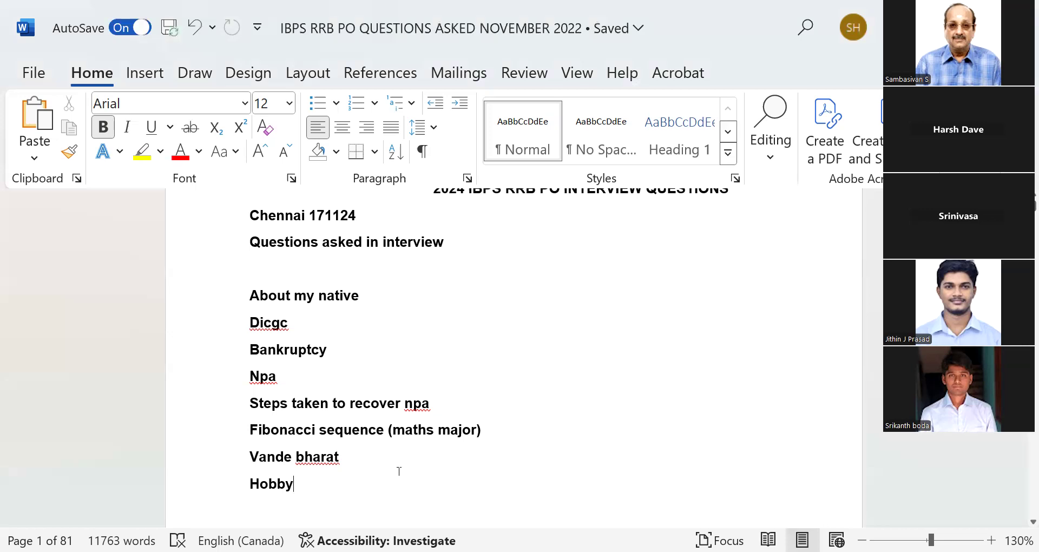
{"action": "mouse_move", "coordinate": [612, 446]}
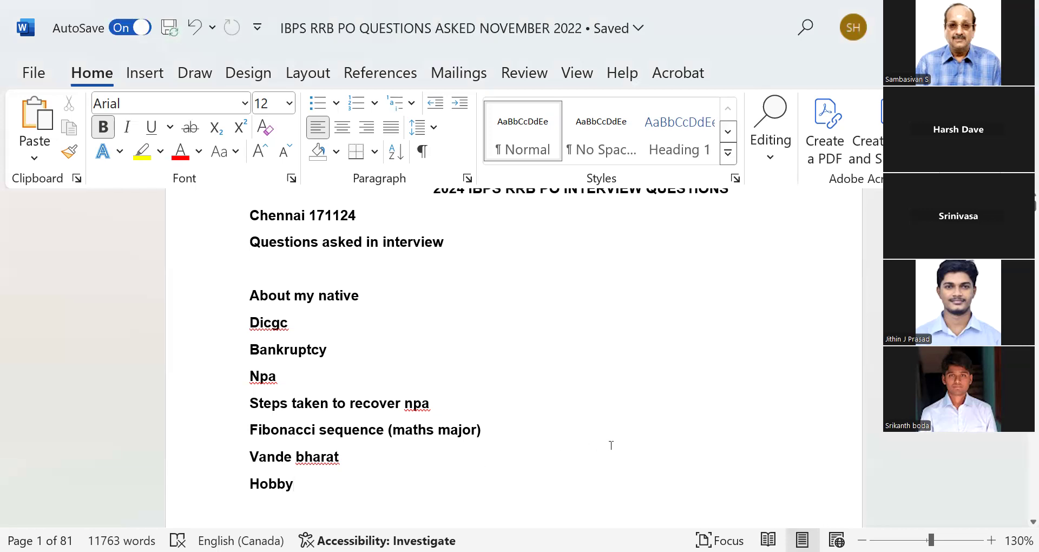
{"action": "mouse_move", "coordinate": [526, 424]}
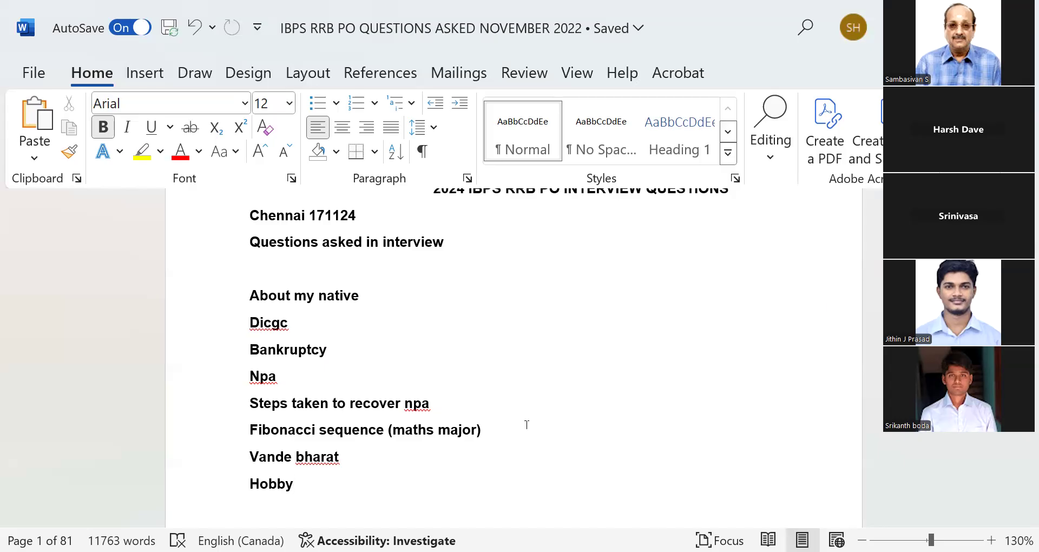
- Scroll past the Chennai questions until the Lucknow interview section is visible
{"action": "left_click", "coordinate": [294, 484]}
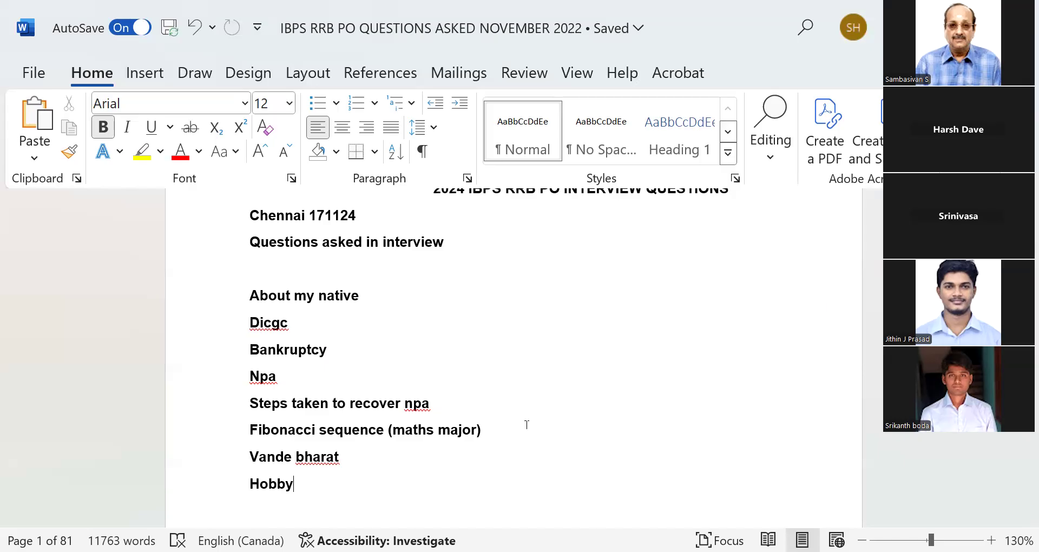
{"action": "mouse_move", "coordinate": [876, 411]}
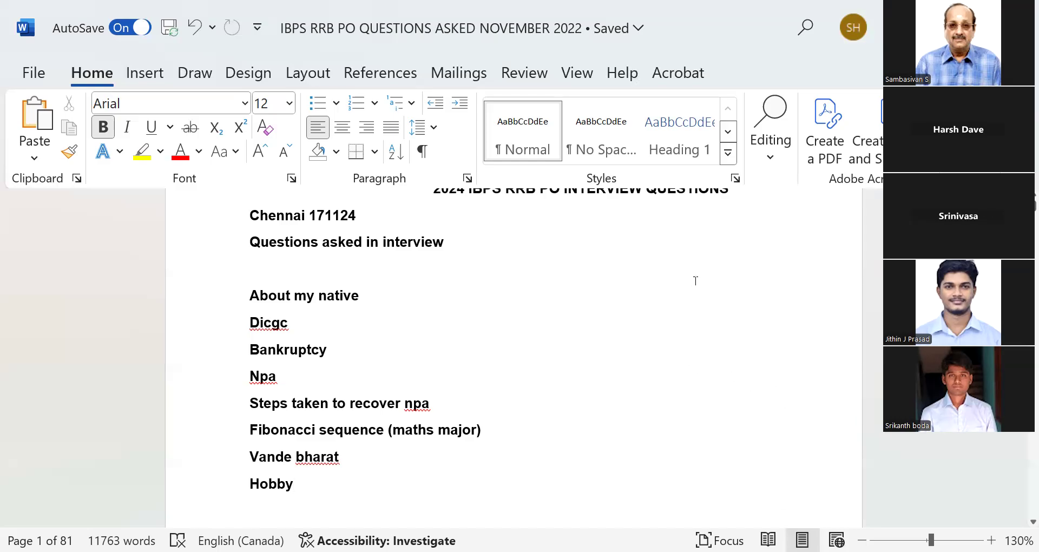
{"action": "mouse_move", "coordinate": [579, 336]}
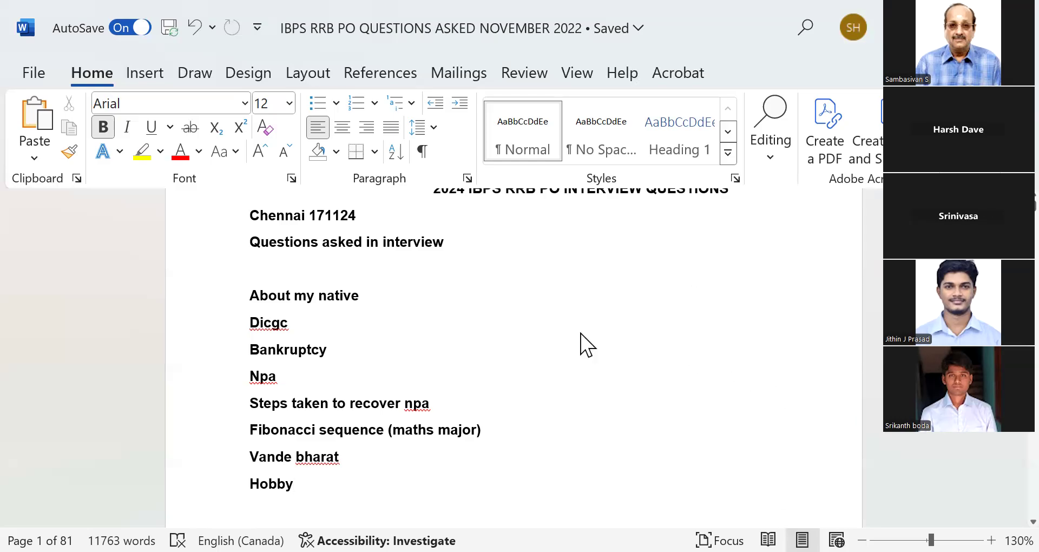
{"action": "scroll", "scroll_direction": "down", "scroll_amount": 3}
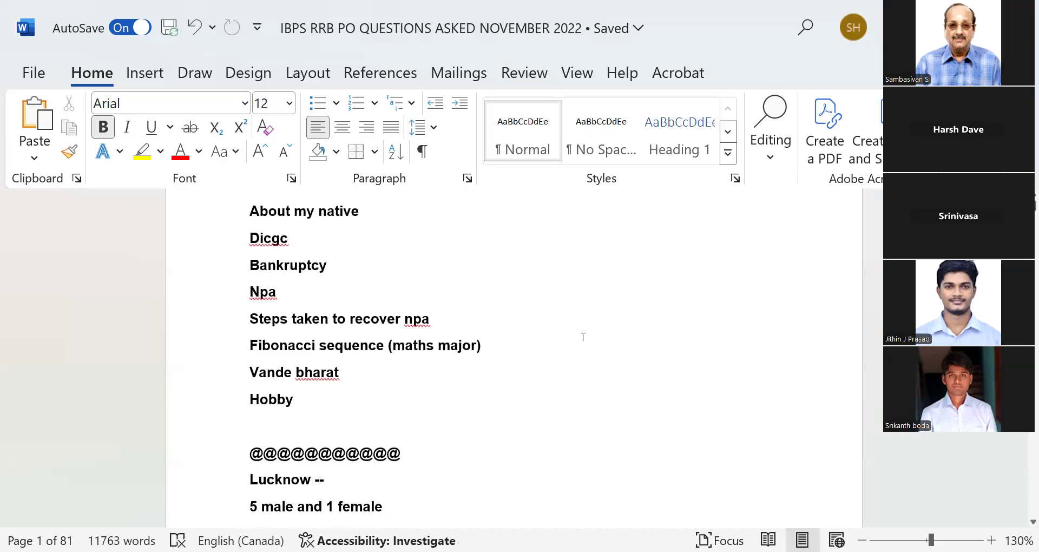
{"action": "left_click", "coordinate": [291, 399]}
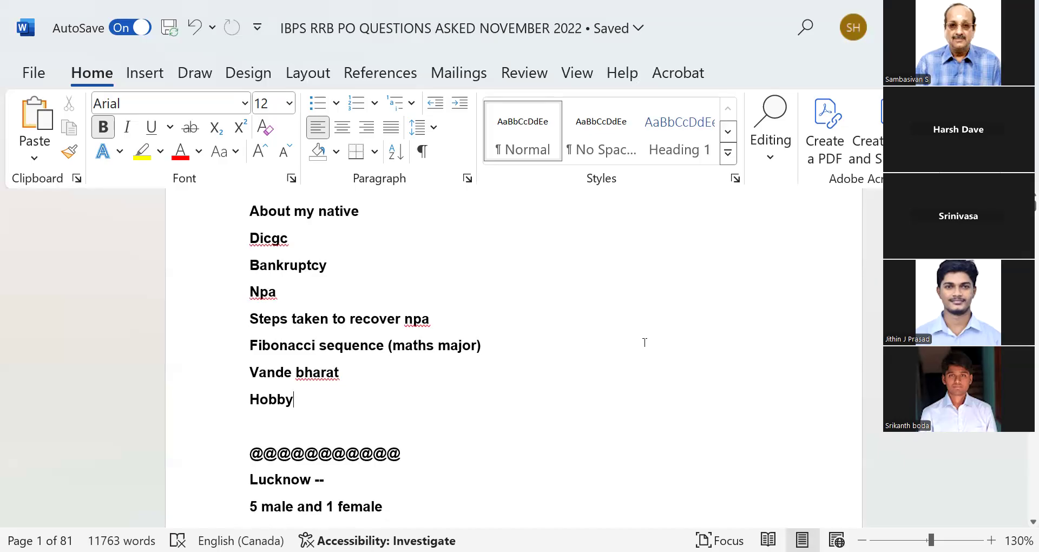
{"action": "scroll", "scroll_direction": "down", "scroll_amount": 3}
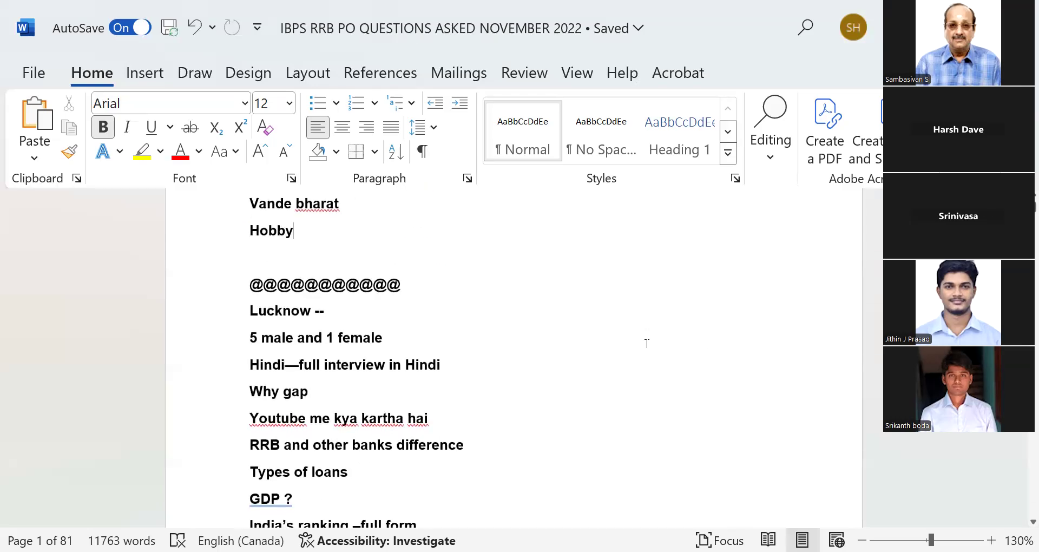
{"action": "scroll", "scroll_direction": "down", "scroll_amount": 3}
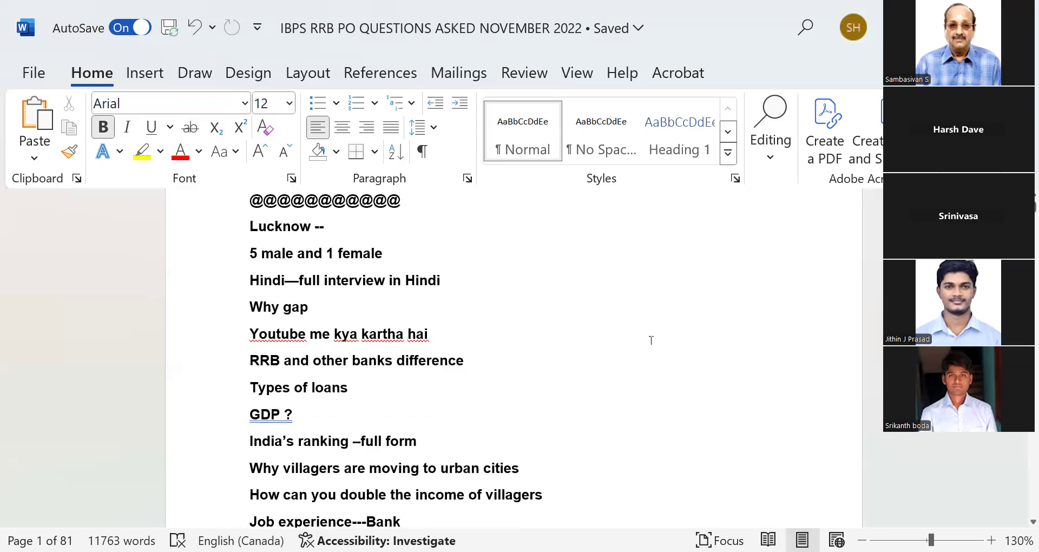
{"action": "mouse_move", "coordinate": [655, 355]}
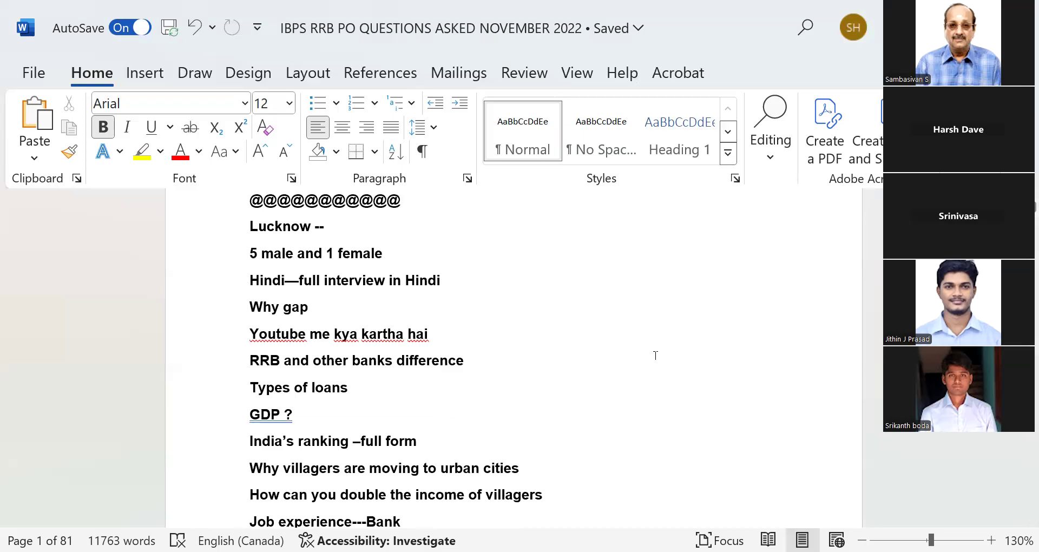
{"action": "scroll", "scroll_direction": "down", "scroll_amount": 3}
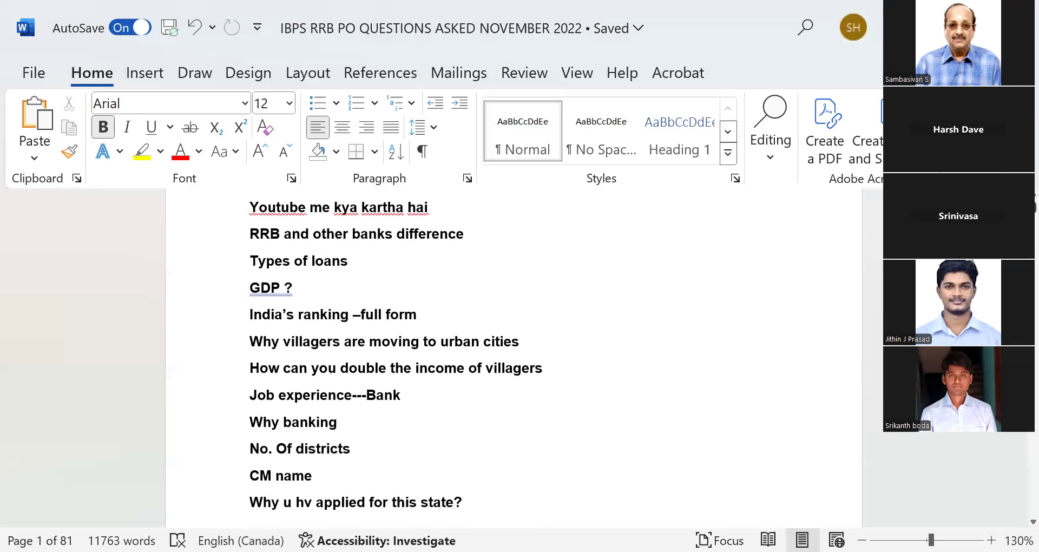
- Scroll to the end of page 1, ending at 'Why u hv applied for this state?'
{"action": "scroll", "scroll_direction": "down", "scroll_amount": 3}
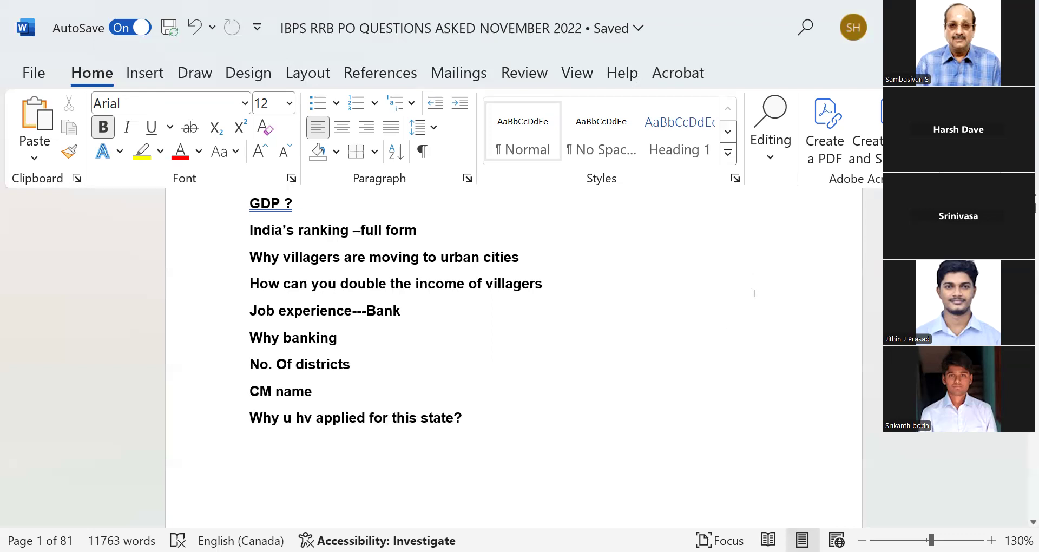
{"action": "scroll", "scroll_direction": "down", "scroll_amount": 3}
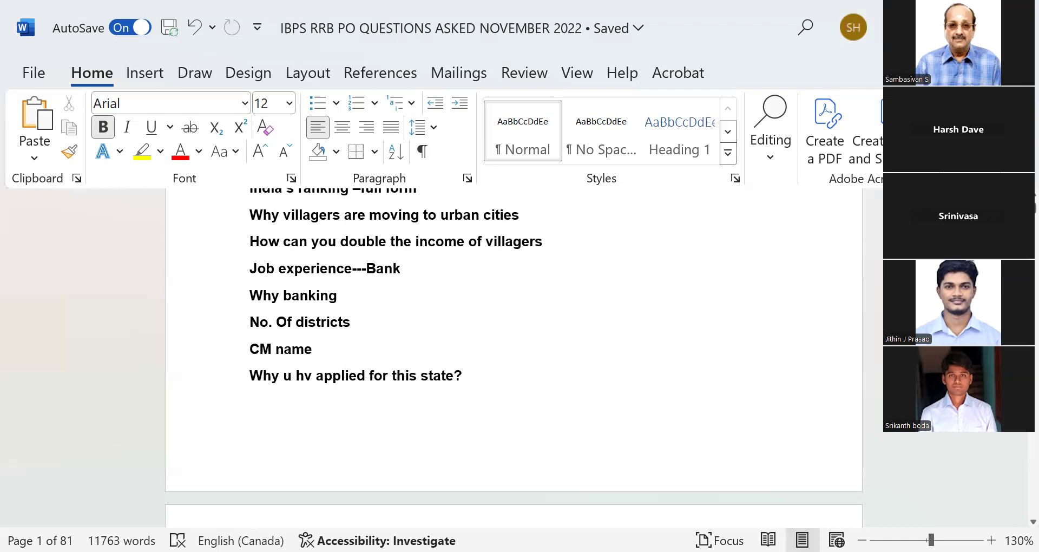
- Scroll onto page 2 to show the Himachal Pradesh interview questions
{"action": "scroll", "scroll_direction": "down", "scroll_amount": 3}
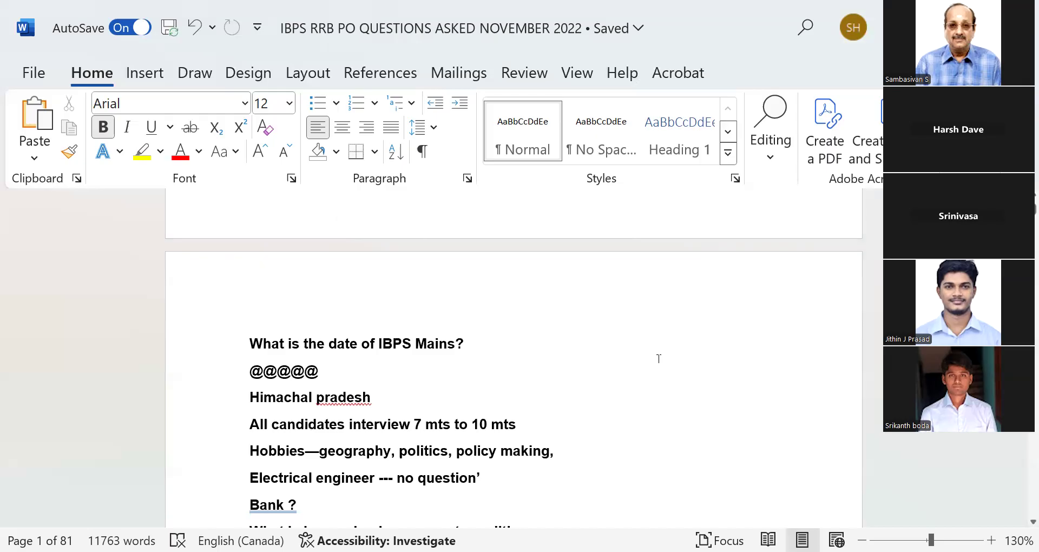
{"action": "mouse_move", "coordinate": [667, 357]}
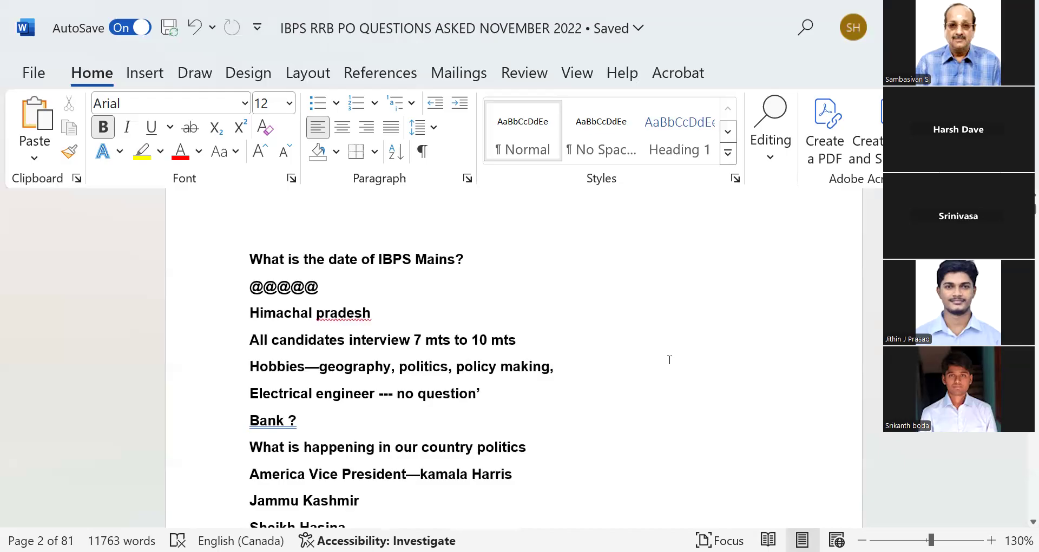
{"action": "scroll", "scroll_direction": "down", "scroll_amount": 3}
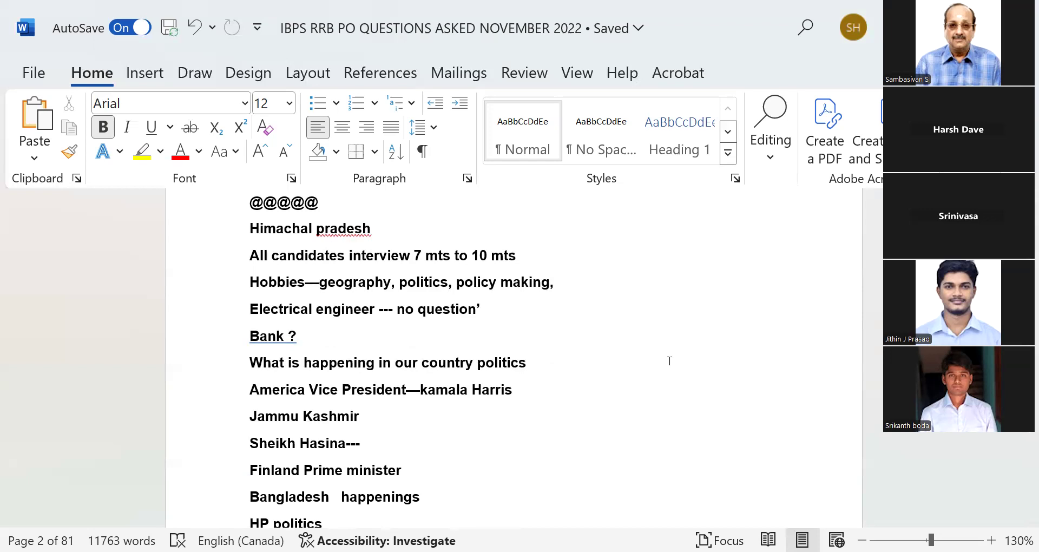
{"action": "mouse_move", "coordinate": [657, 353]}
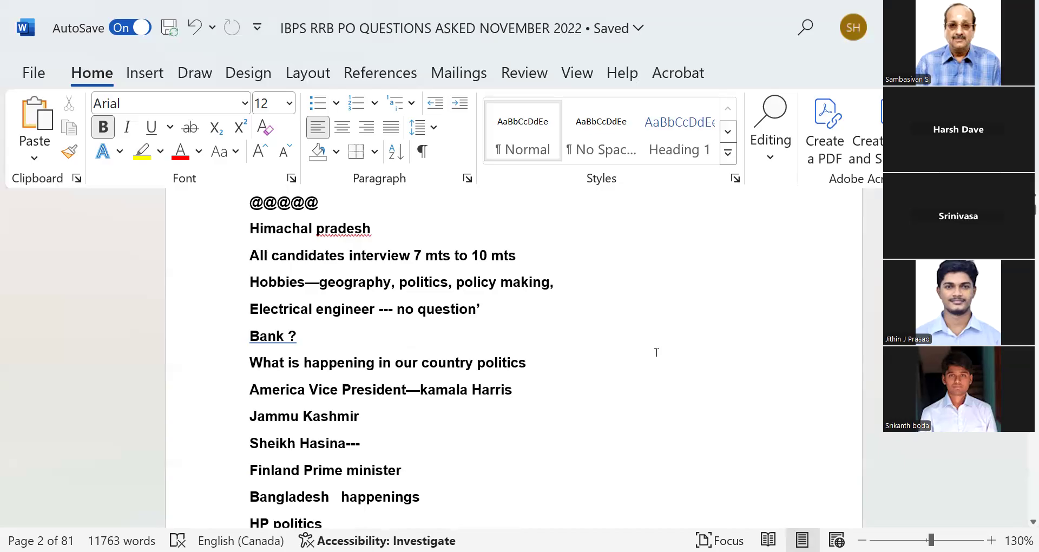
{"action": "mouse_move", "coordinate": [608, 302]}
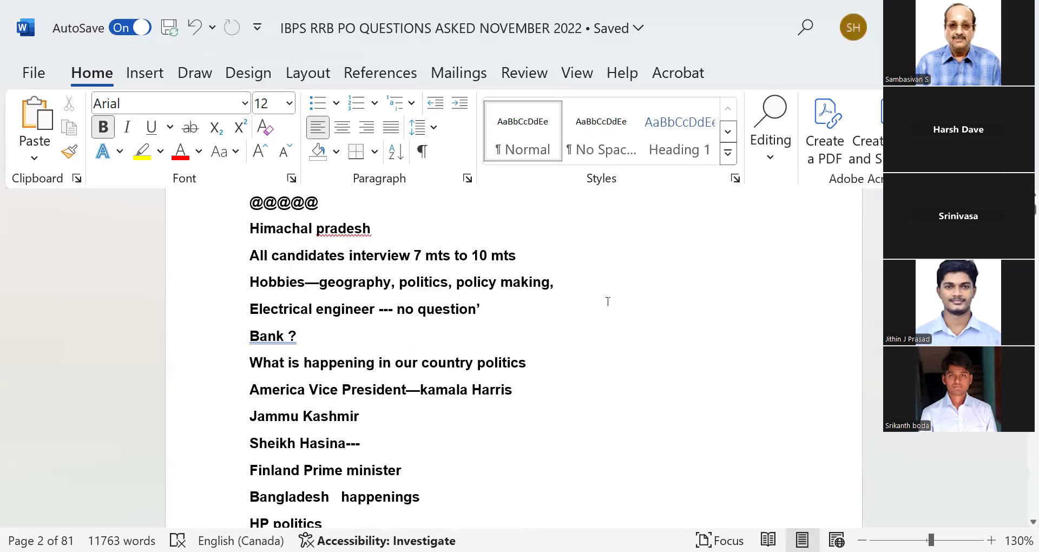
{"action": "mouse_move", "coordinate": [661, 208]}
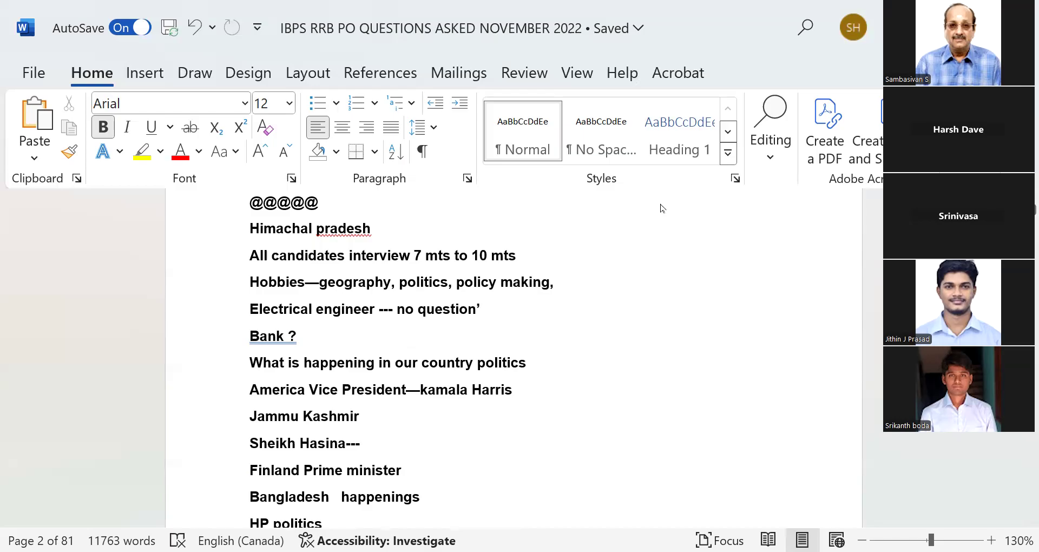